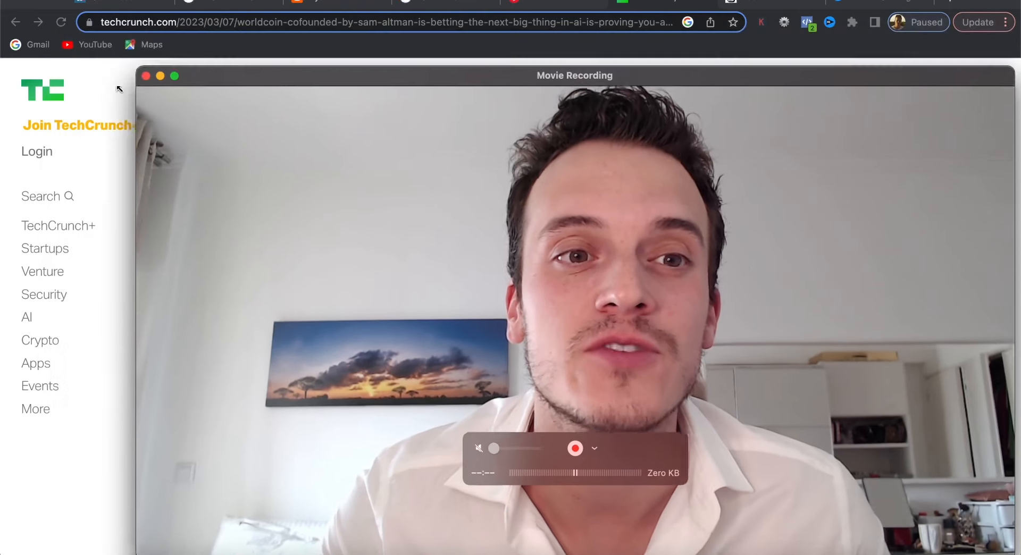
Shrink the QuickTime recording window into a small corner panel over the Worldcoin article
left_click_drag(575, 75, 863, 399)
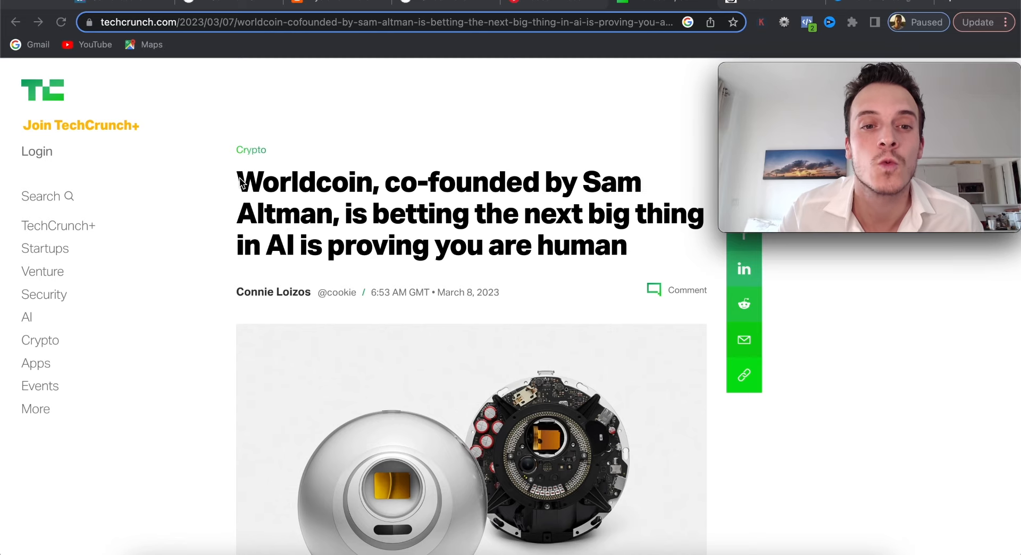
mouse_move(387, 223)
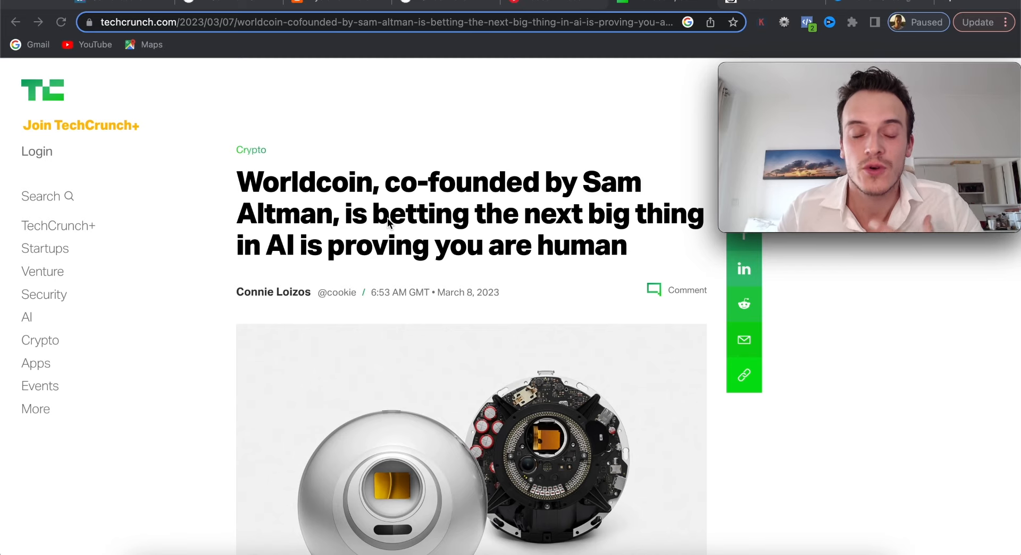
Scroll the Worldcoin article down to the investors and Tools for Humanity paragraphs
scroll("down", 3)
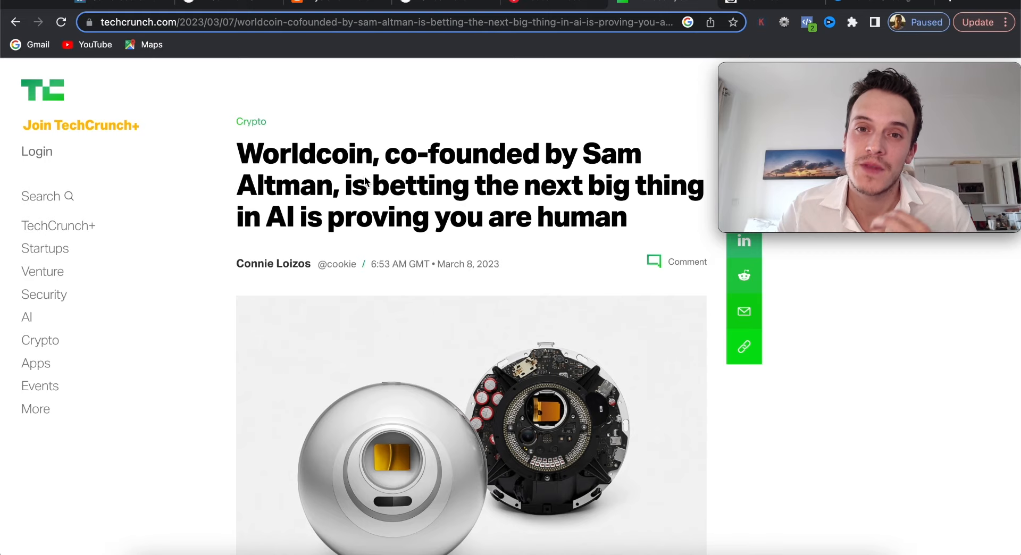
scroll("down", 3)
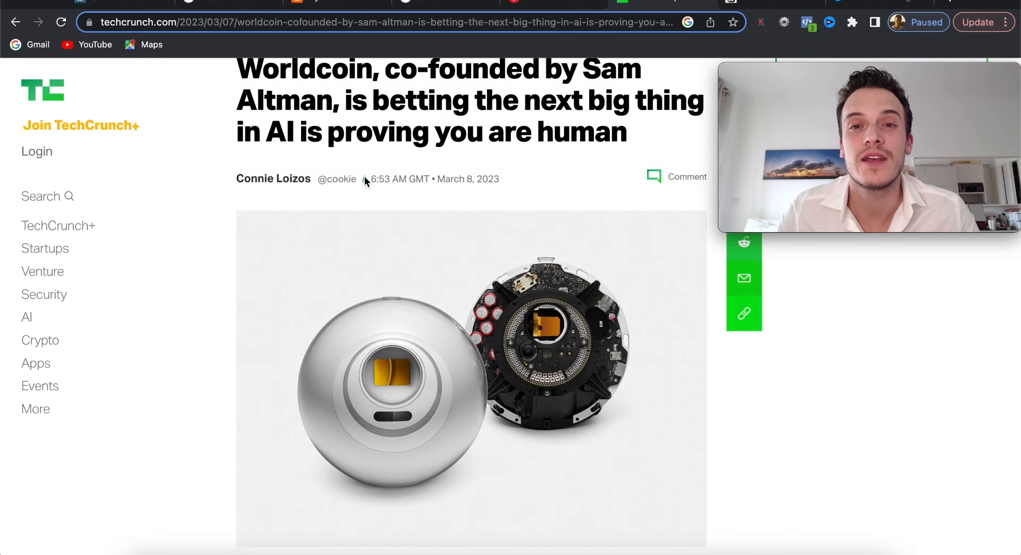
scroll("down", 3)
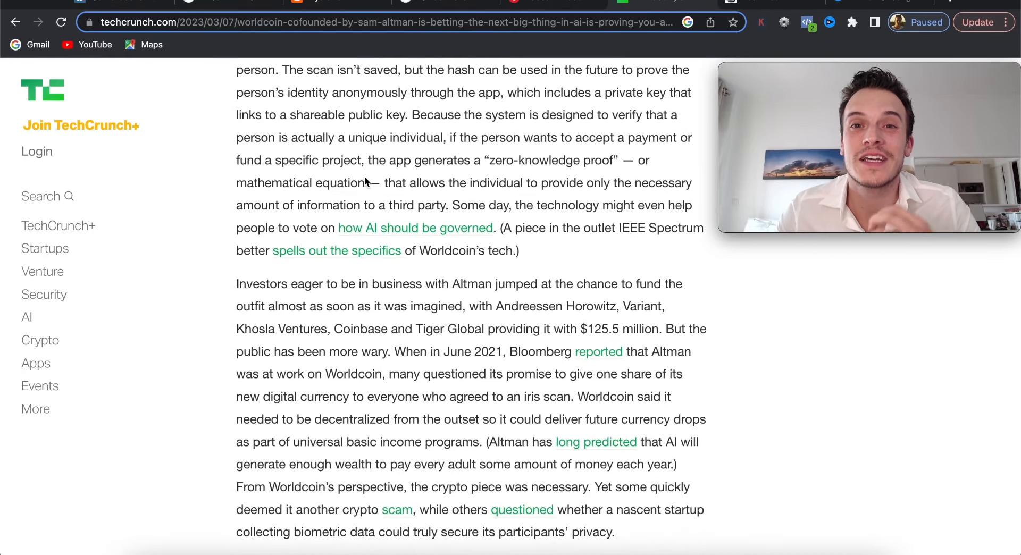
scroll("down", 3)
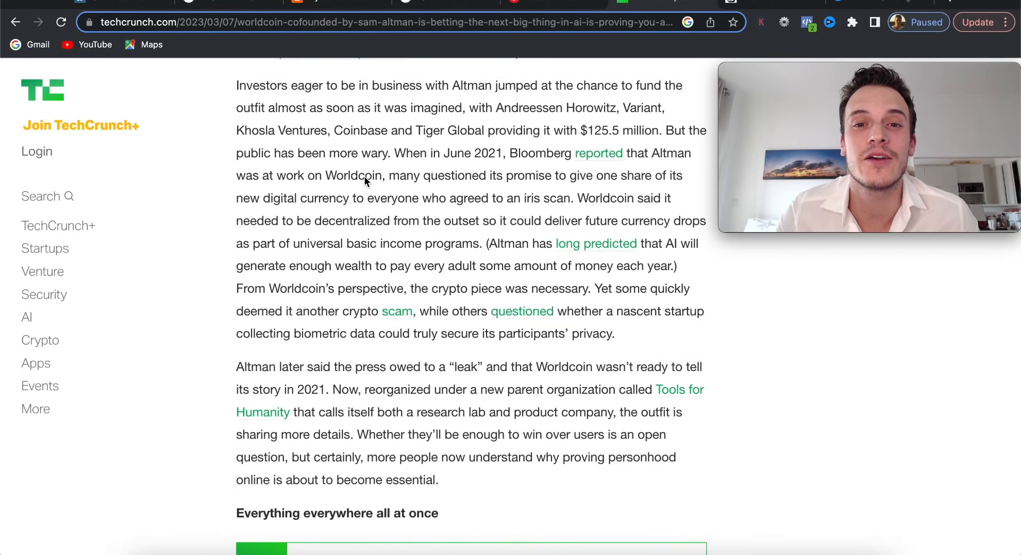
mouse_move(629, 109)
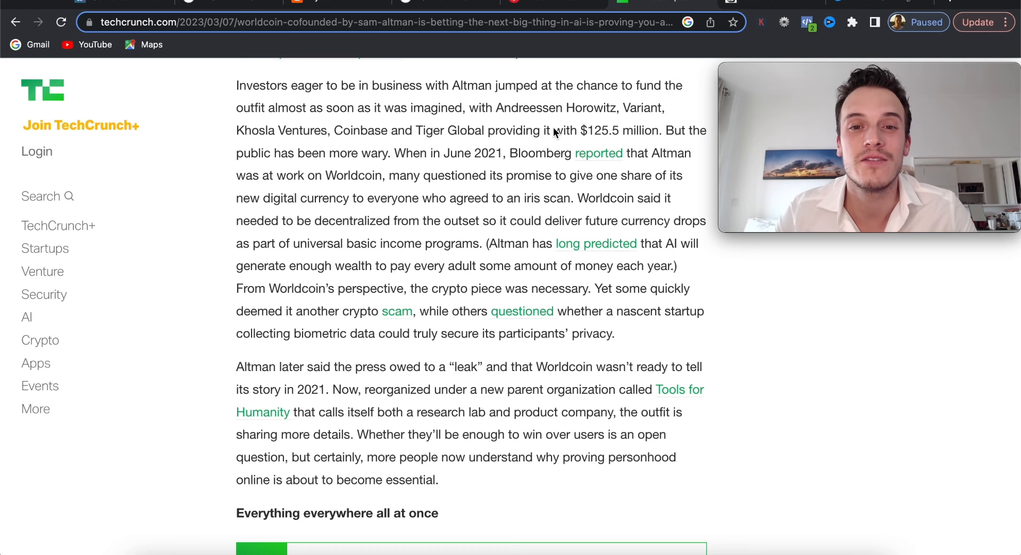
scroll("down", 3)
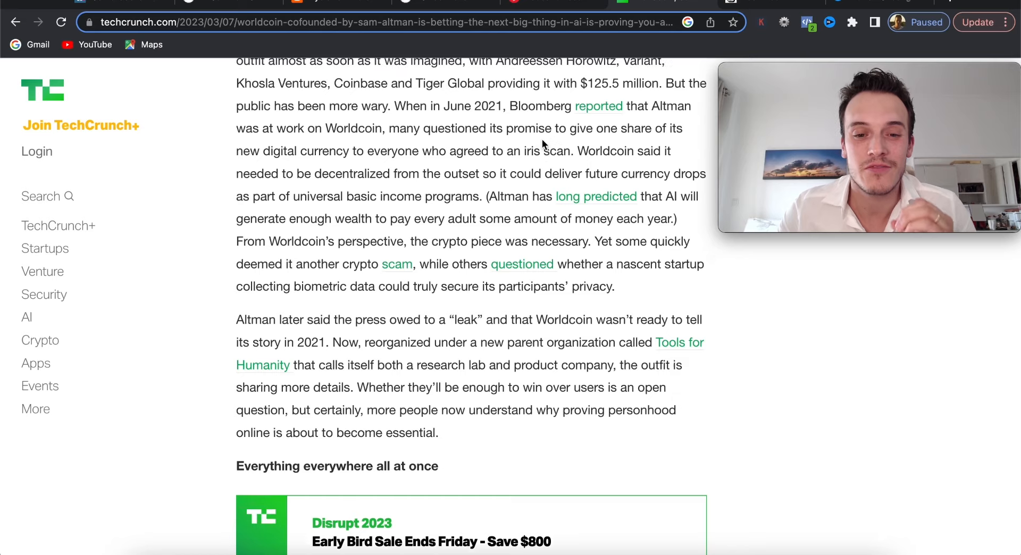
scroll("up", 3)
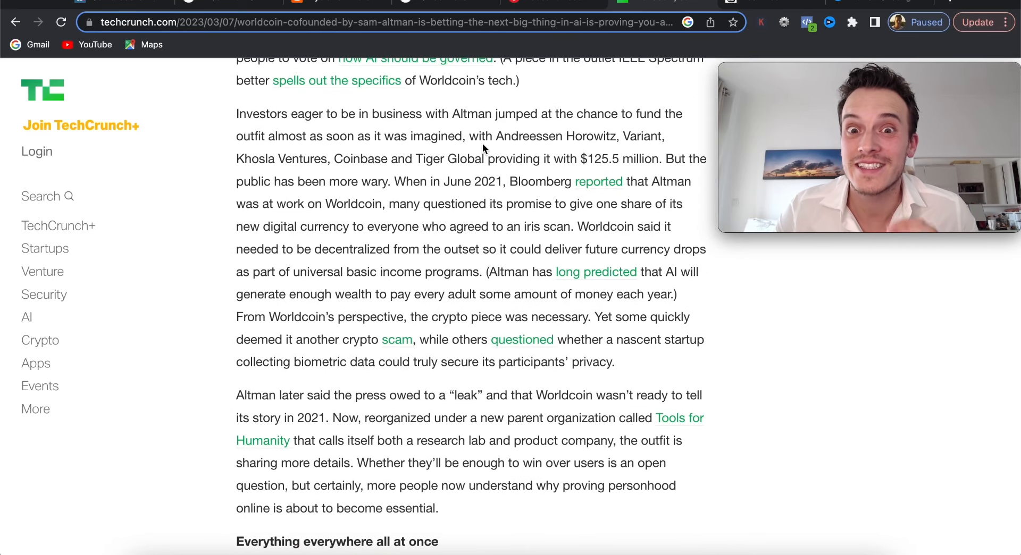
scroll("up", 3)
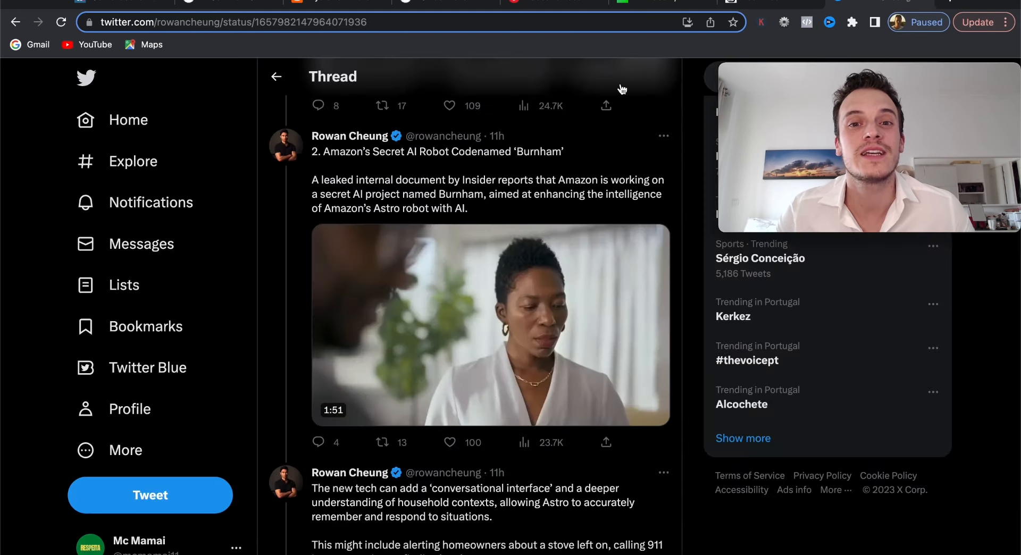
Scroll Rowan Cheung's roundup thread from the opening tweet to item 1 on JIZAI ARMS cyborg limbs
scroll("down", 3)
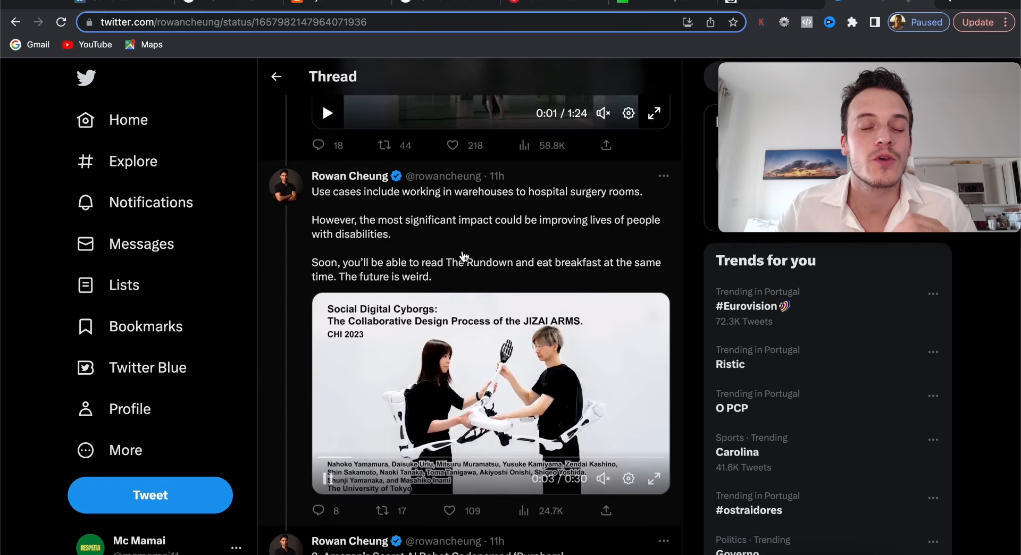
scroll("up", 3)
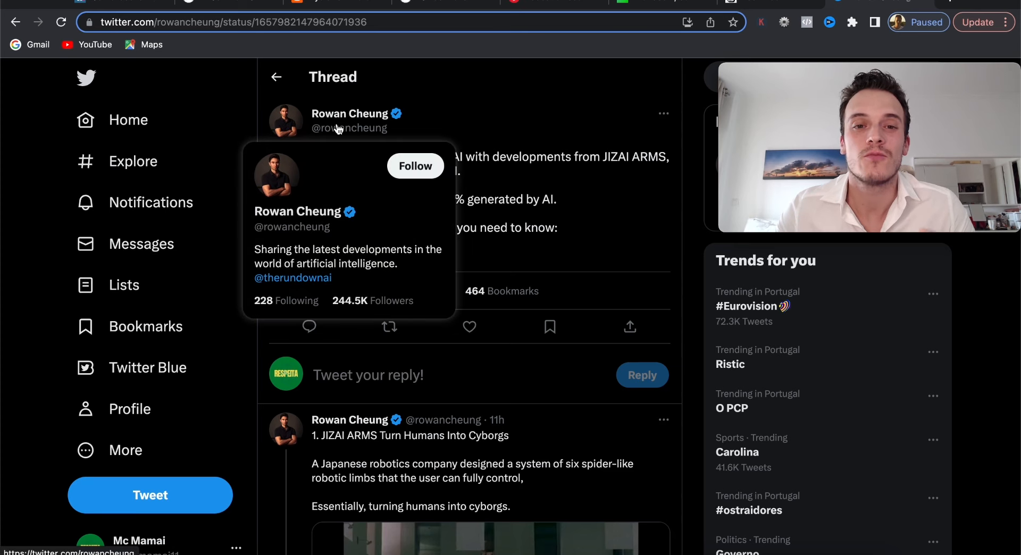
mouse_move(437, 96)
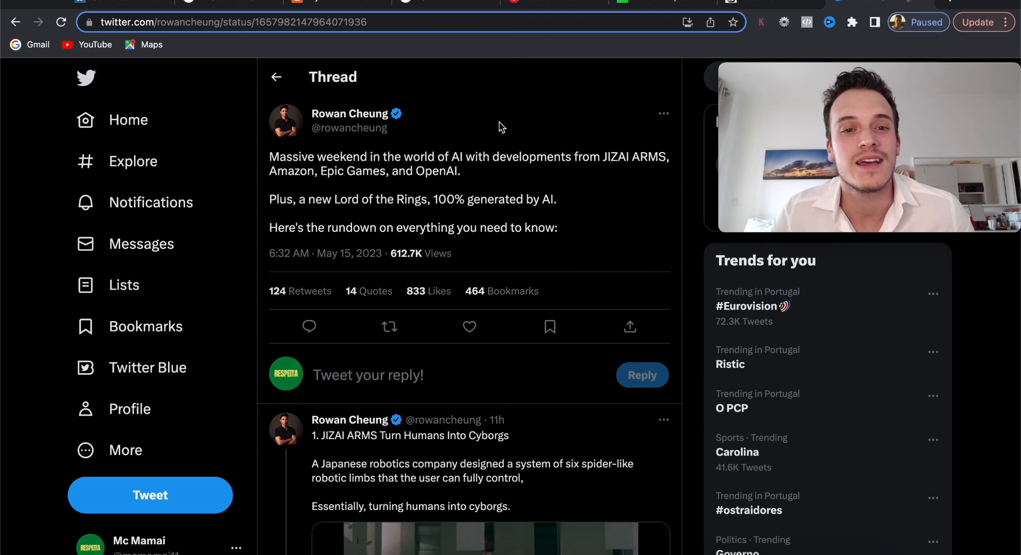
scroll("down", 3)
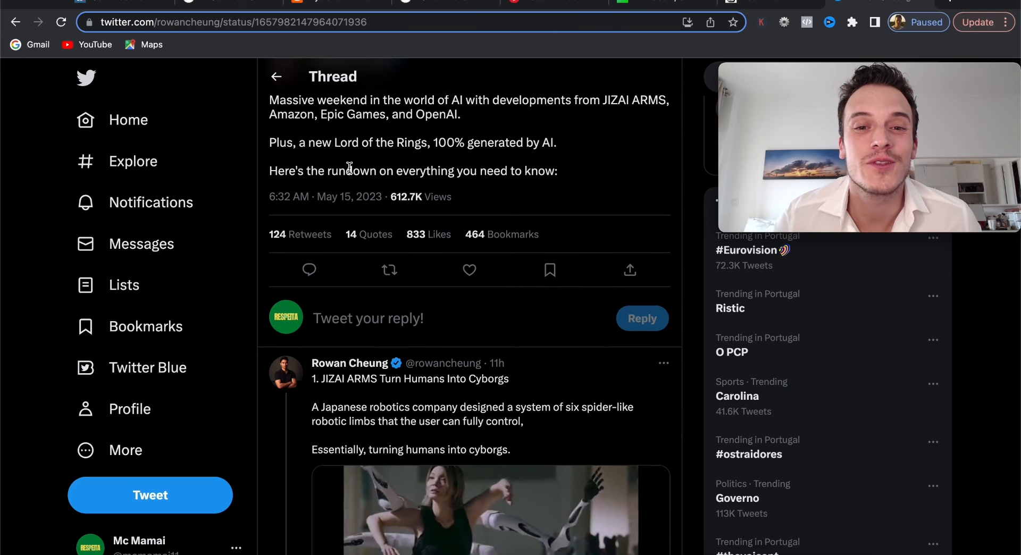
scroll("down", 3)
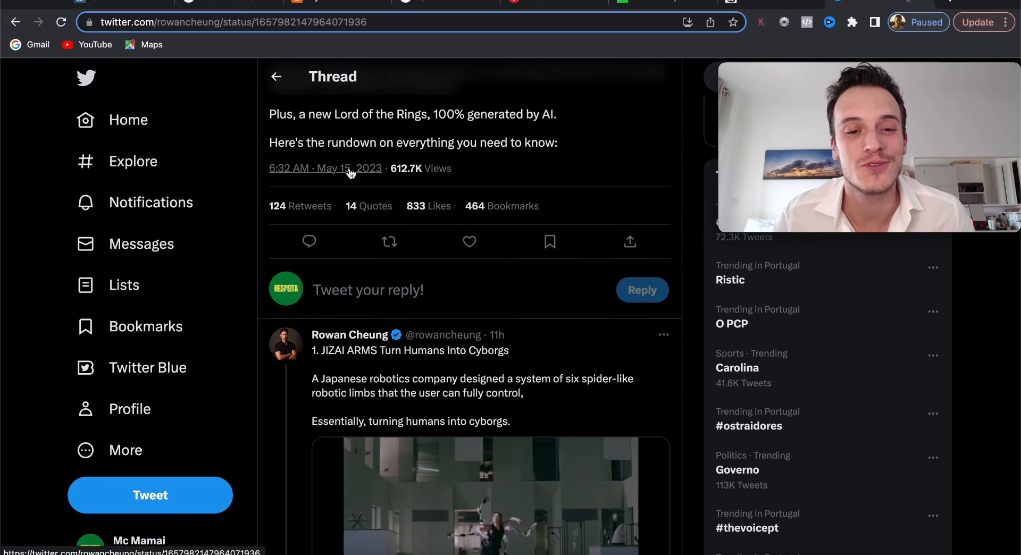
scroll("down", 3)
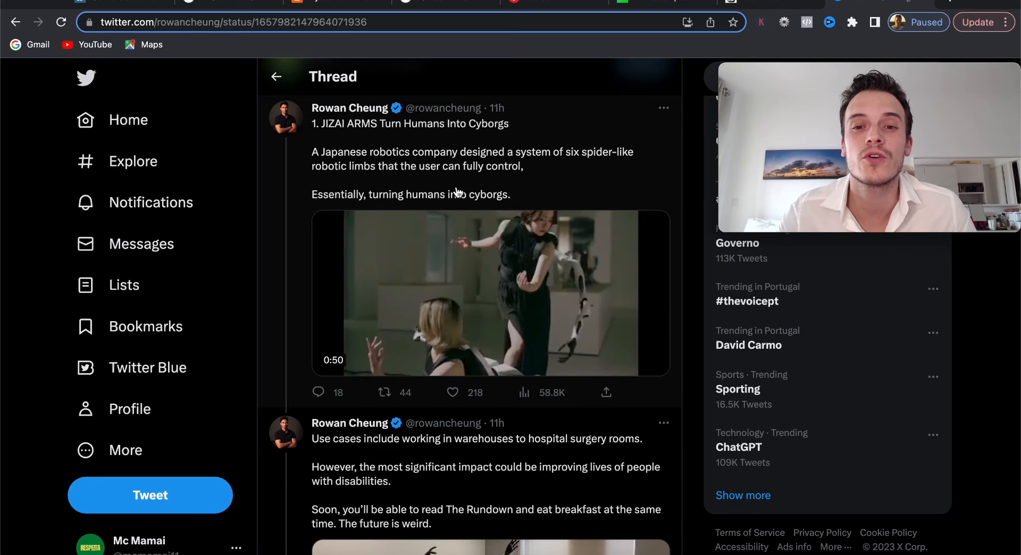
Scroll past the JIZAI ARMS video to the use-cases tweet on warehouses and surgery rooms
scroll("down", 3)
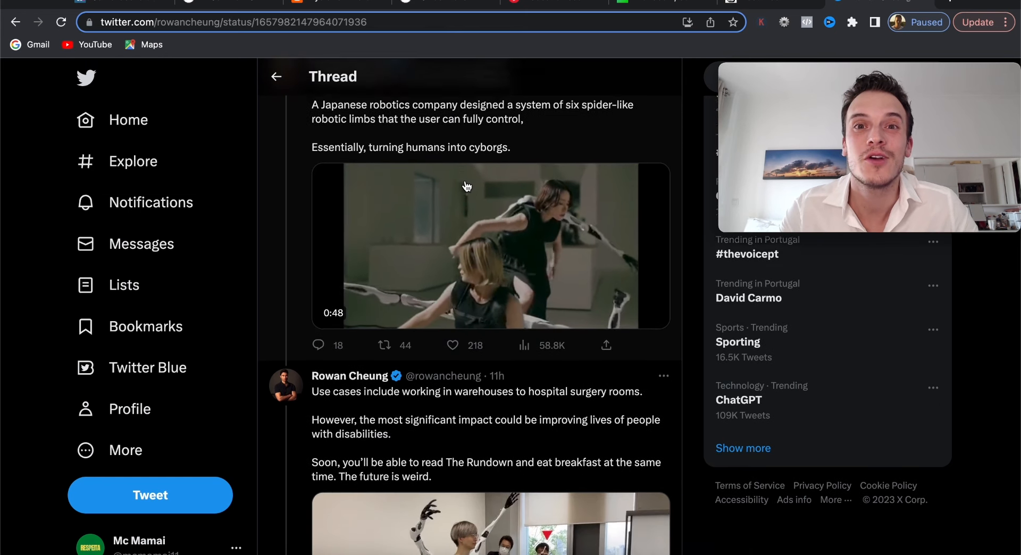
scroll("down", 3)
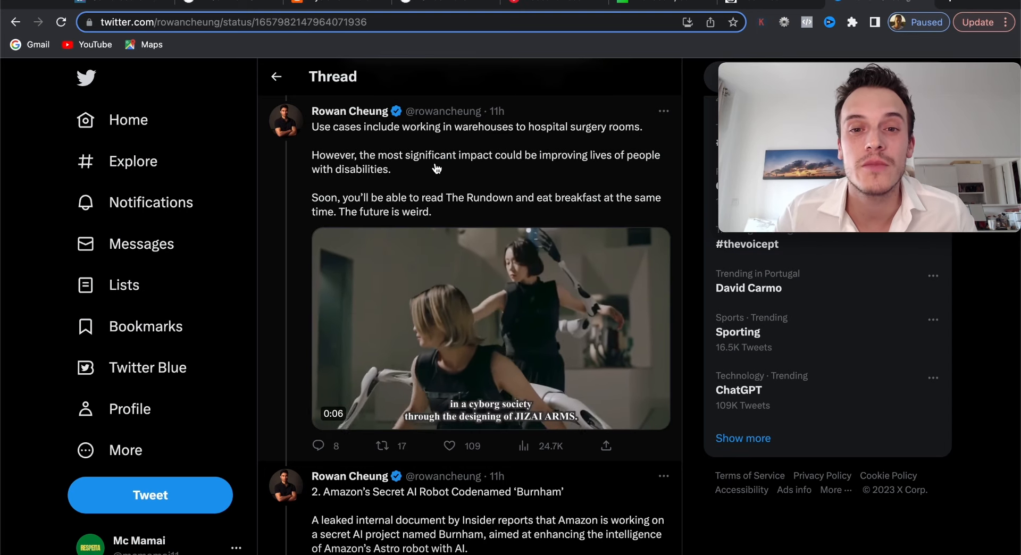
Scroll through item 2 on Amazon's Burnham robot to item 3, Unreal Engine 5.2's ML Deformer
scroll("down", 3)
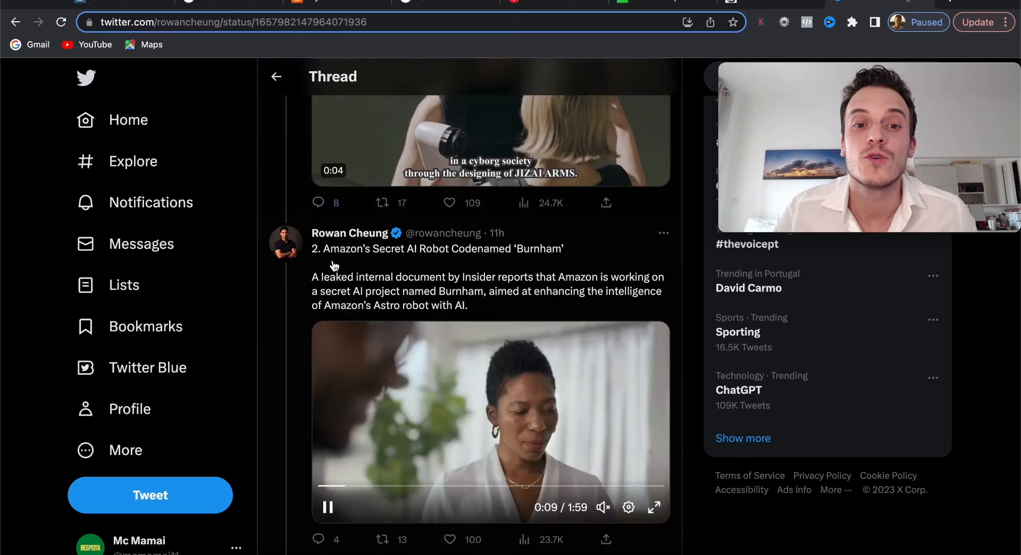
scroll("down", 3)
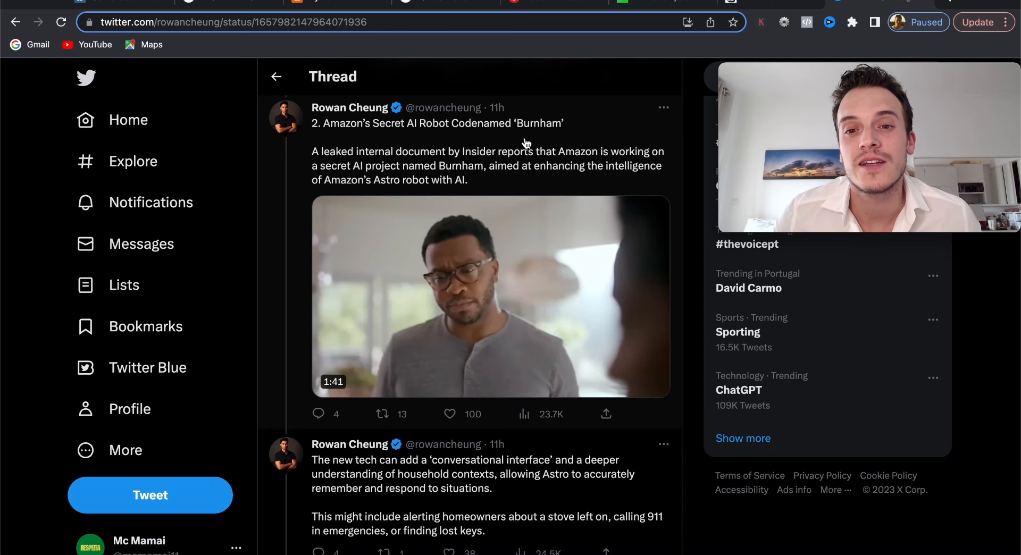
scroll("down", 3)
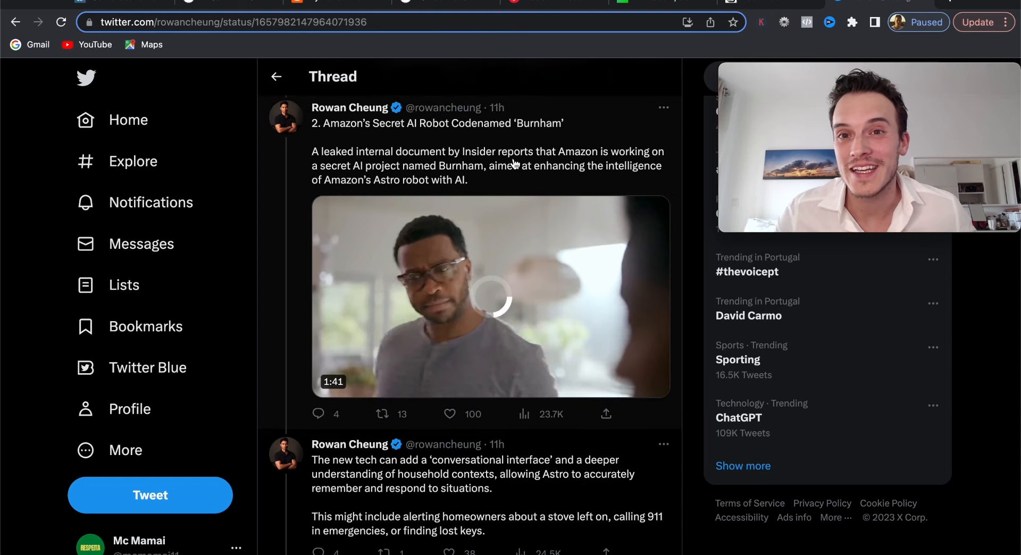
scroll("down", 3)
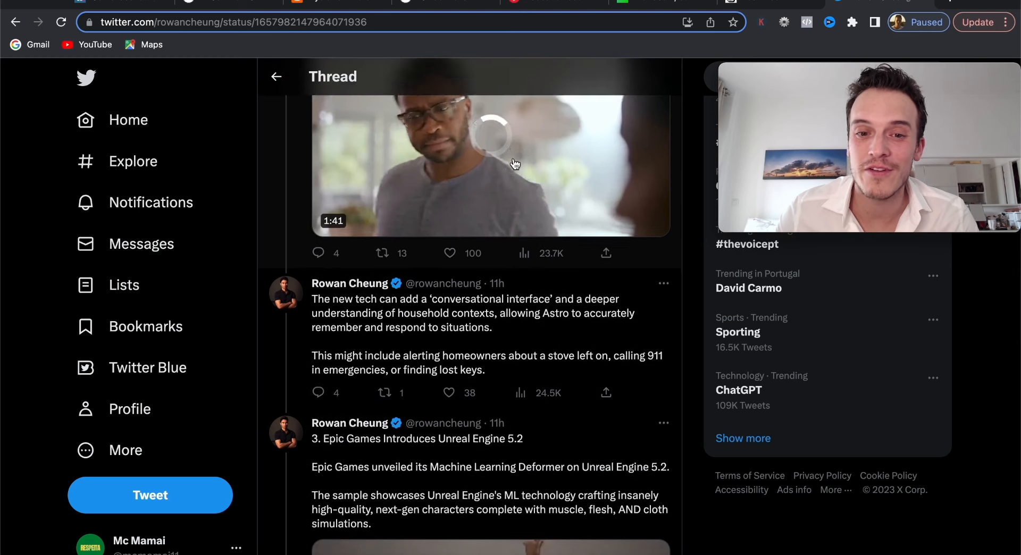
scroll("down", 3)
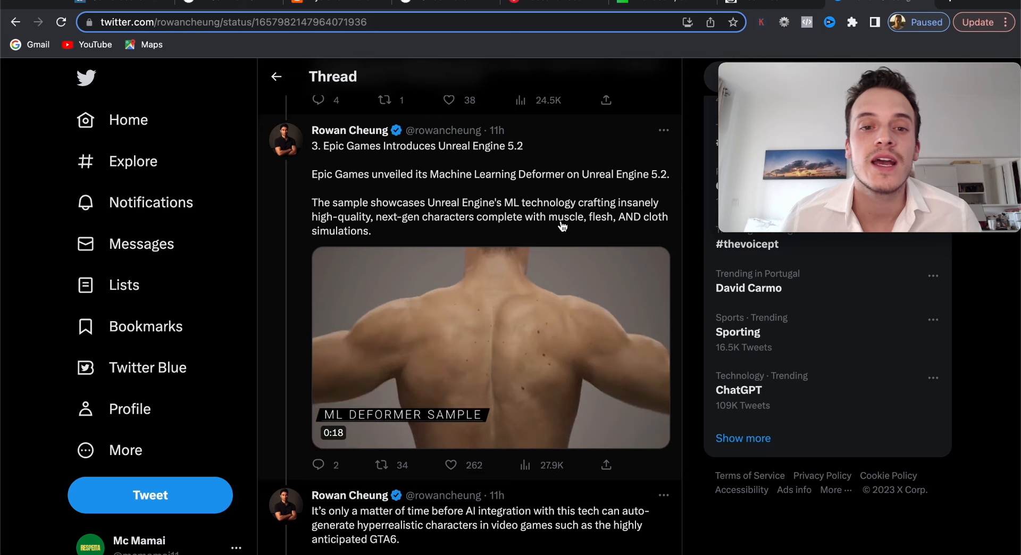
left_click(491, 346)
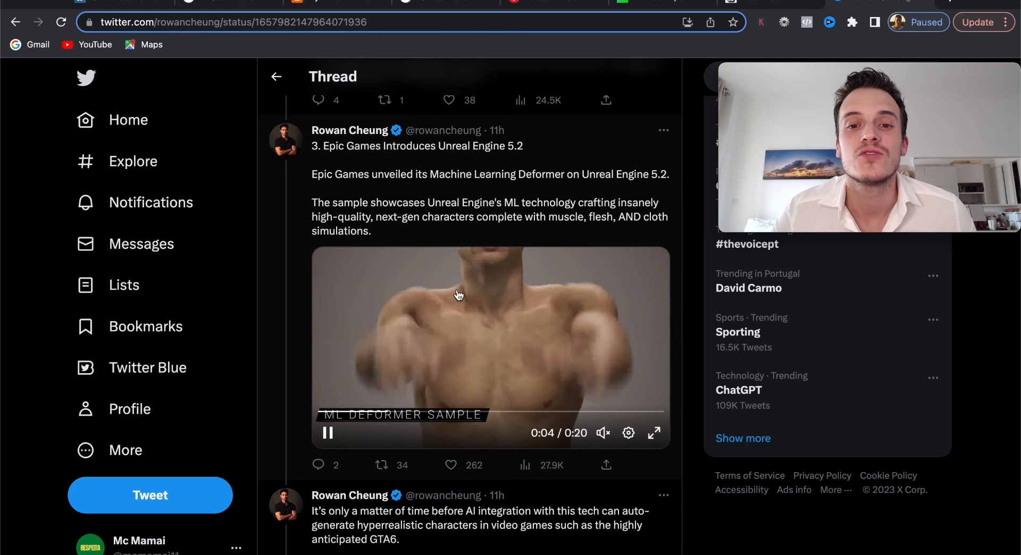
scroll("down", 3)
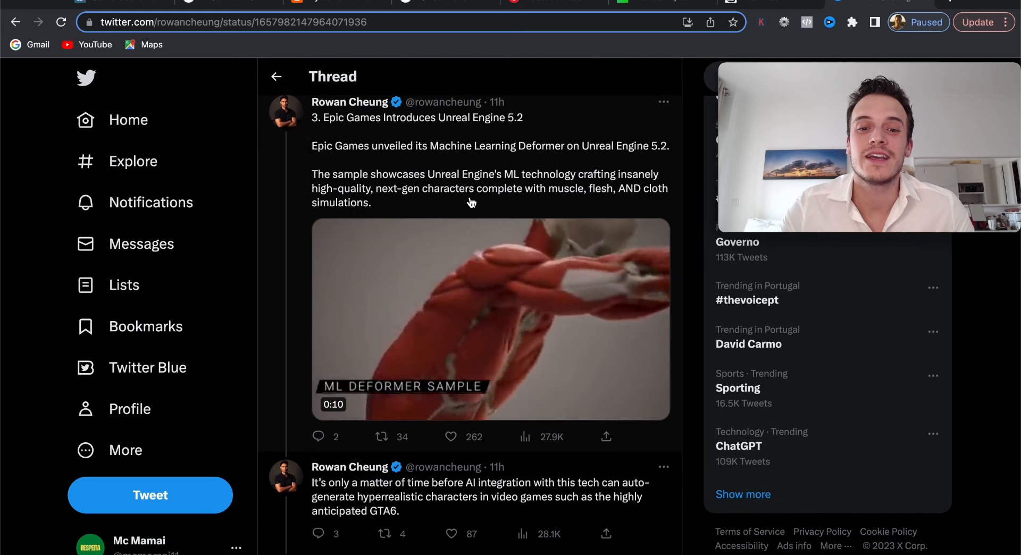
scroll("down", 3)
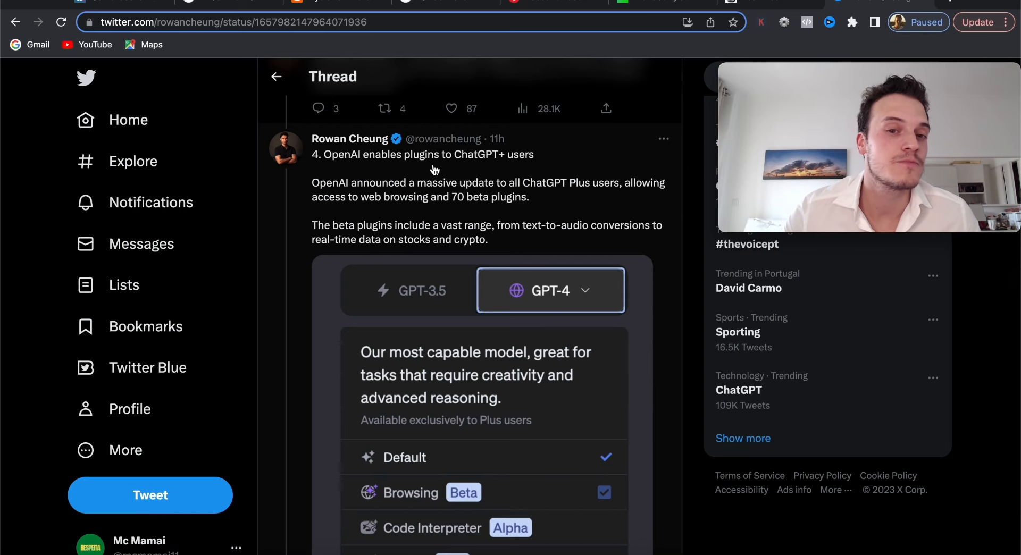
Scroll past the OpenAI plugins item to the 'To access updates' tweet with the Settings screenshot
scroll("down", 3)
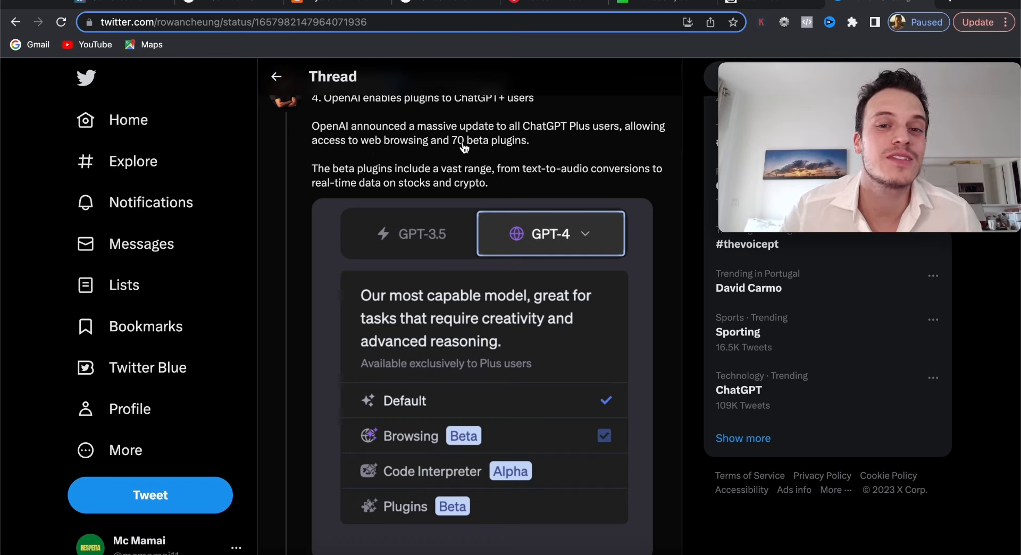
scroll("down", 3)
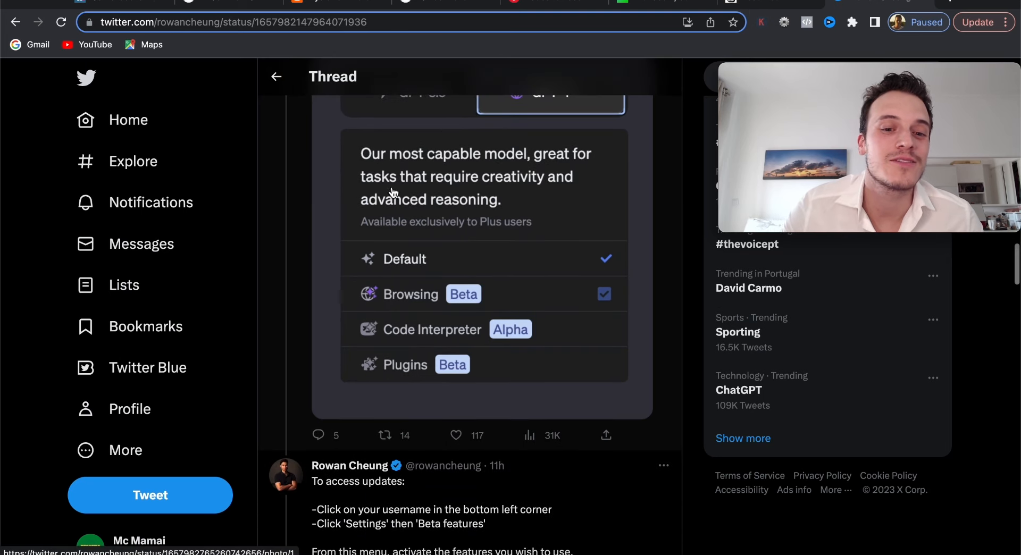
scroll("down", 3)
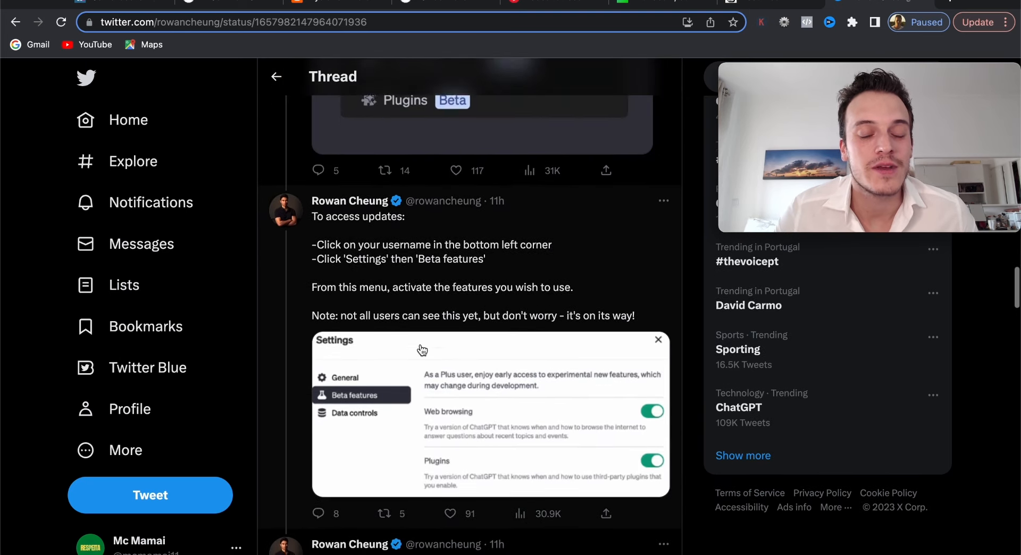
Scroll to item 5, the AI-generated Wes Anderson-style Lord of the Rings trailer
scroll("down", 3)
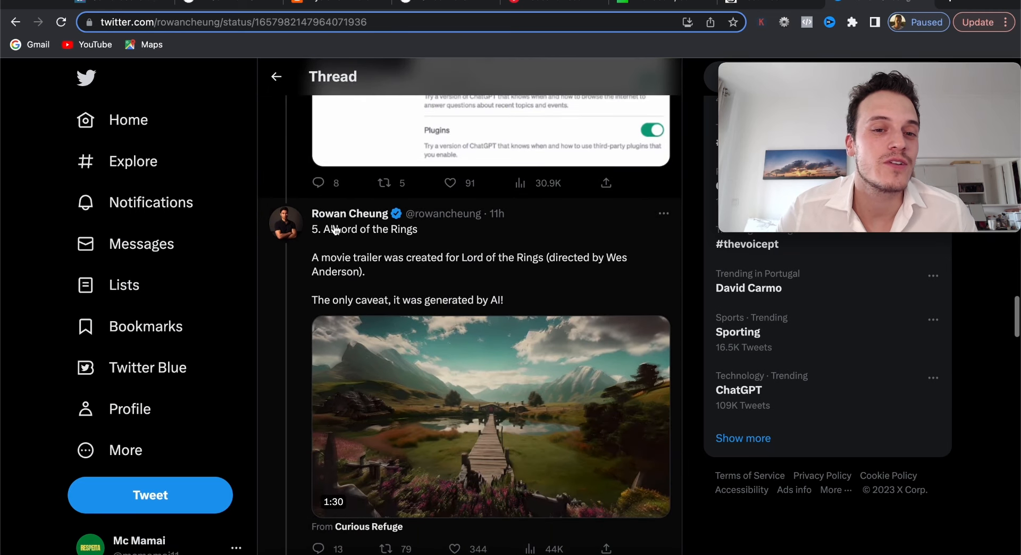
scroll("down", 3)
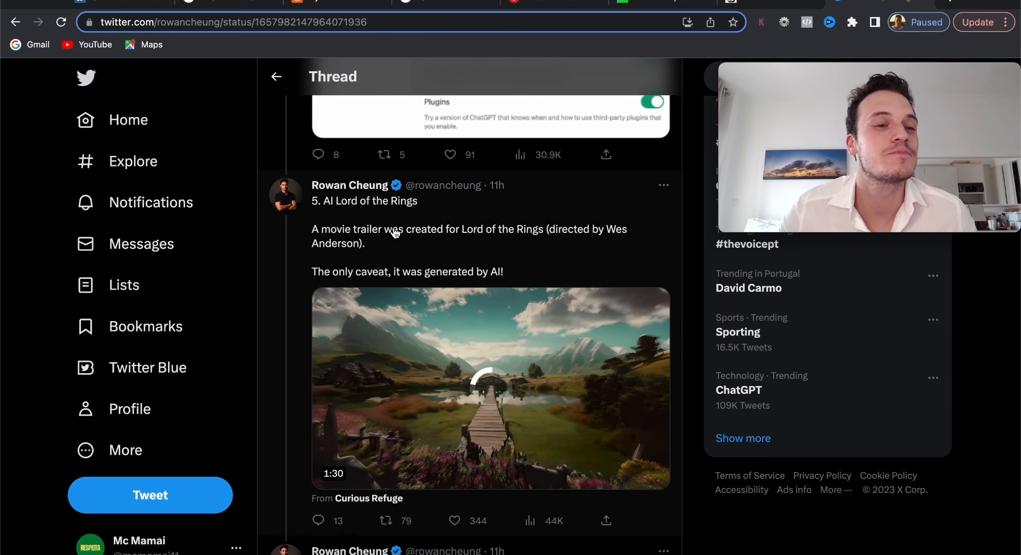
scroll("down", 3)
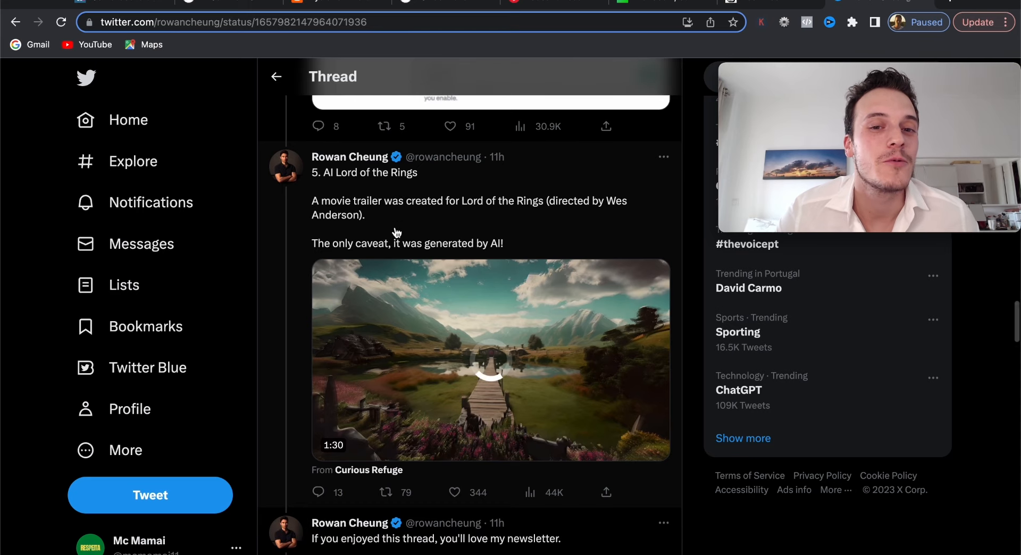
scroll("down", 3)
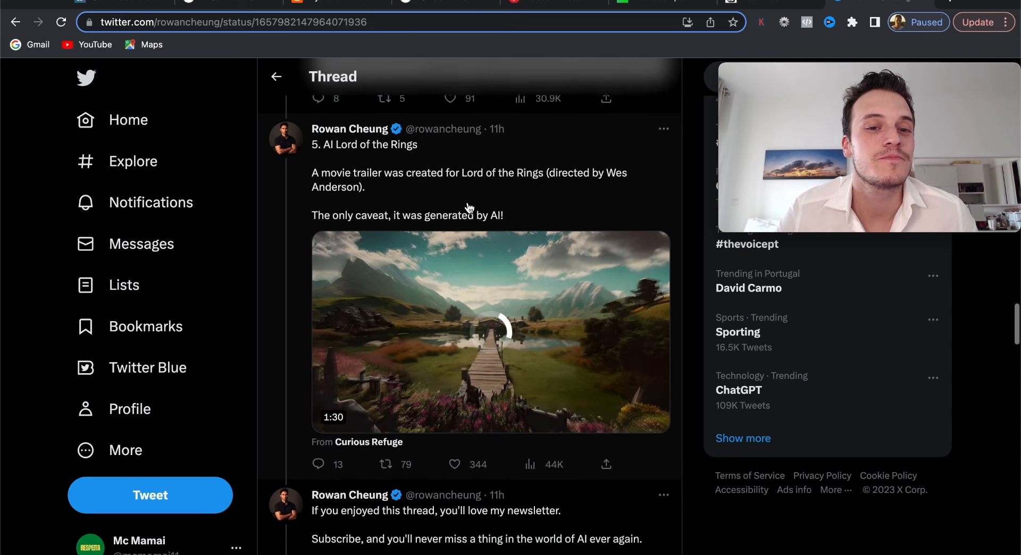
scroll("down", 3)
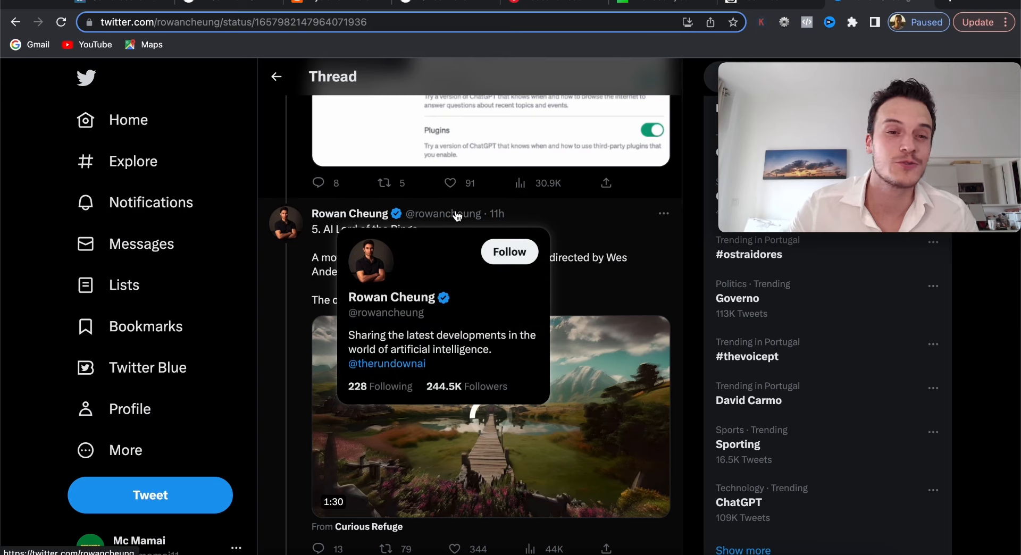
mouse_move(610, 217)
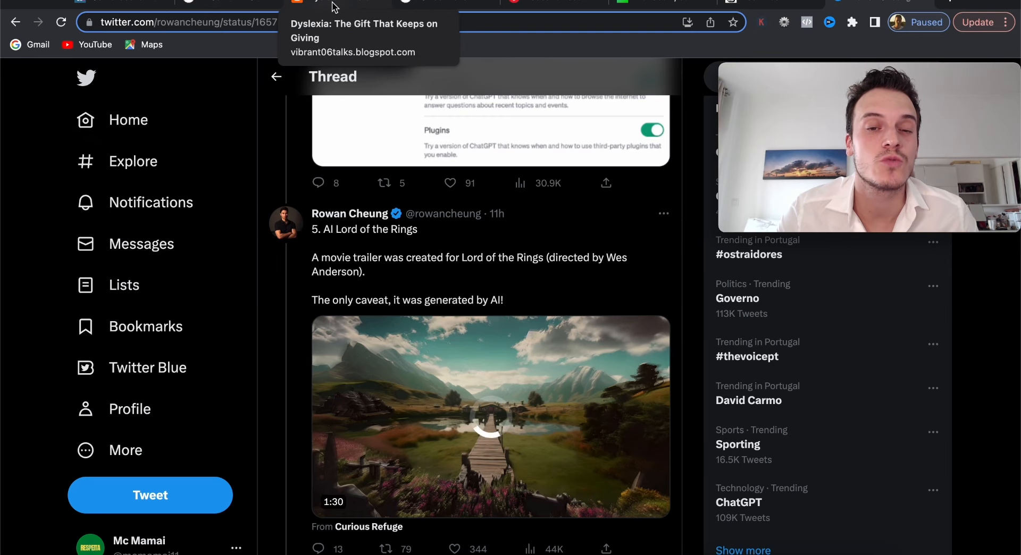
mouse_move(126, 7)
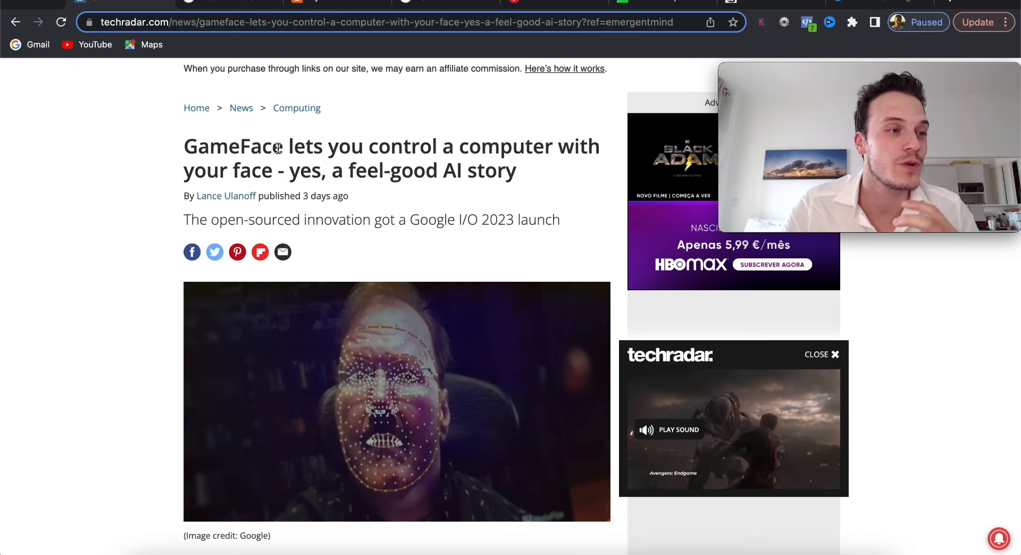
Scroll TechRadar's GameFace article past its lead image, then switch to the Independent tab
scroll("down", 3)
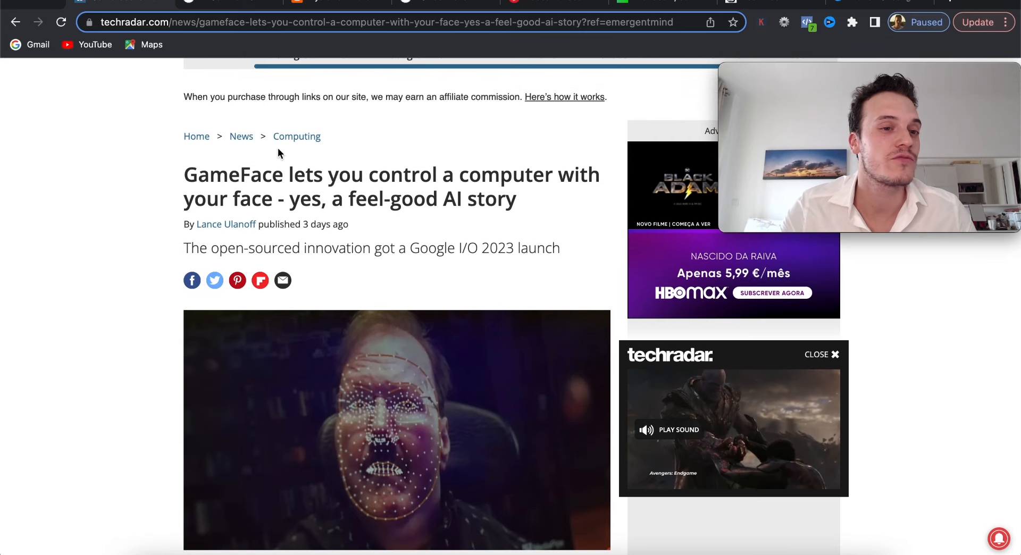
scroll("down", 3)
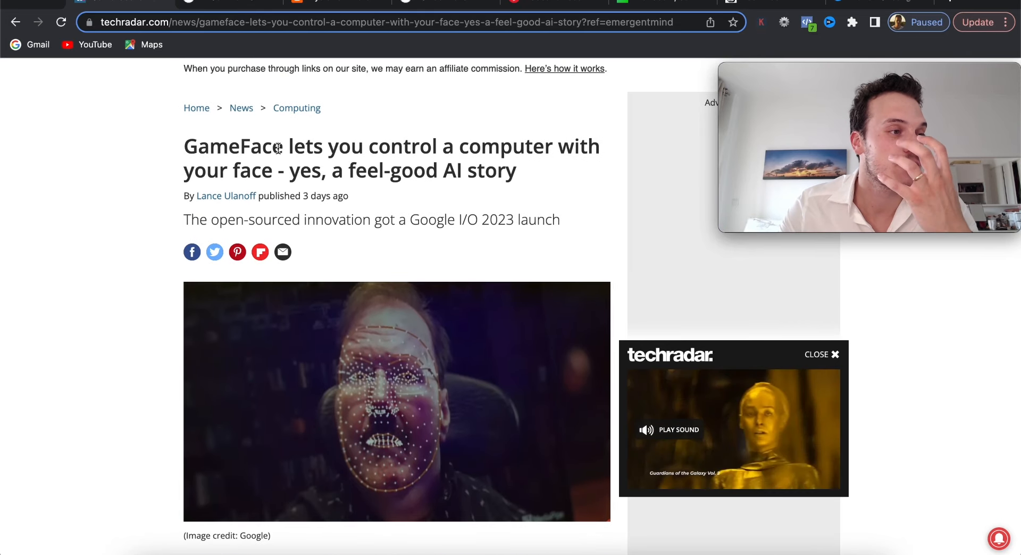
scroll("down", 3)
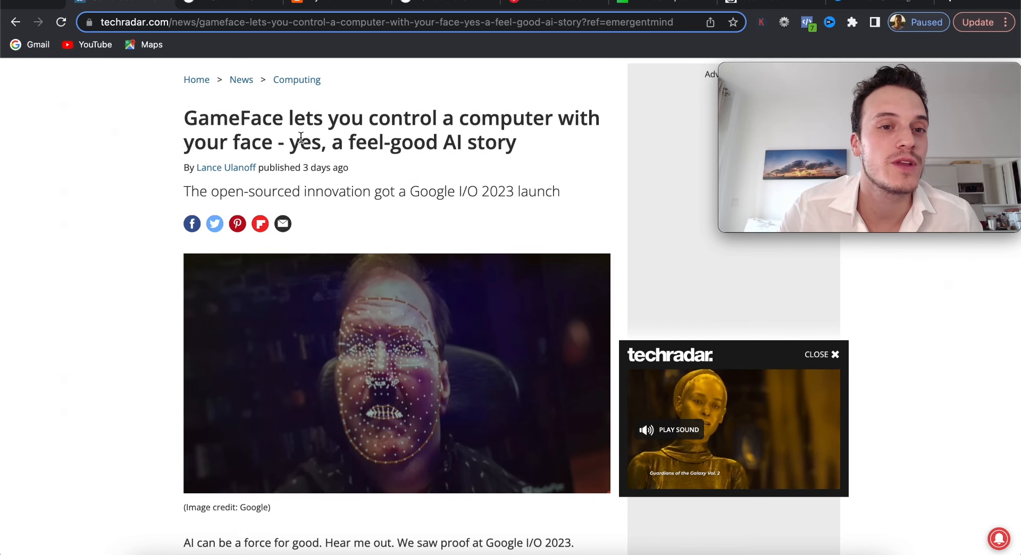
left_click(390, 21)
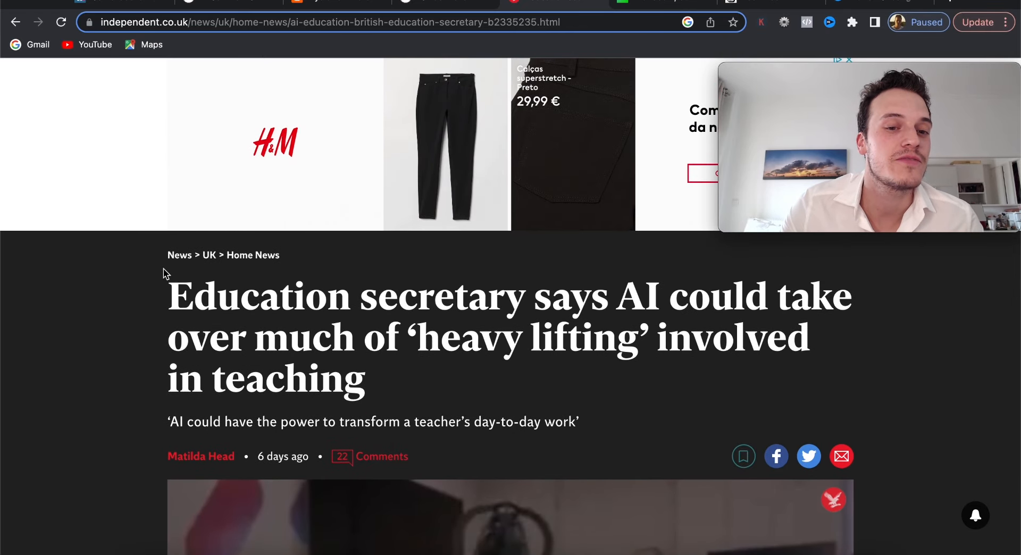
Scroll the Independent AI-in-teaching article, then return to the Twitter thread at the ChatGPT beta features tweet
scroll("down", 3)
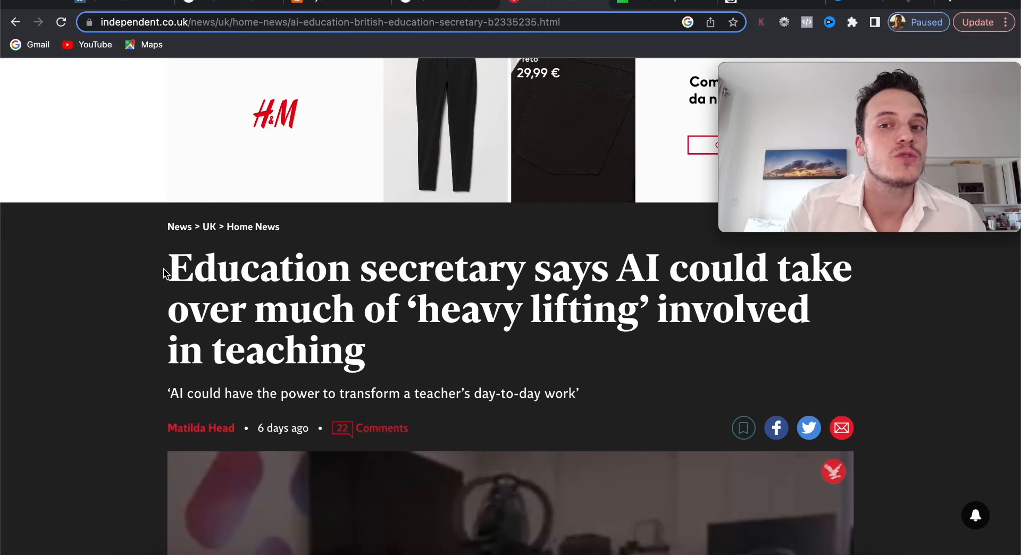
mouse_move(312, 108)
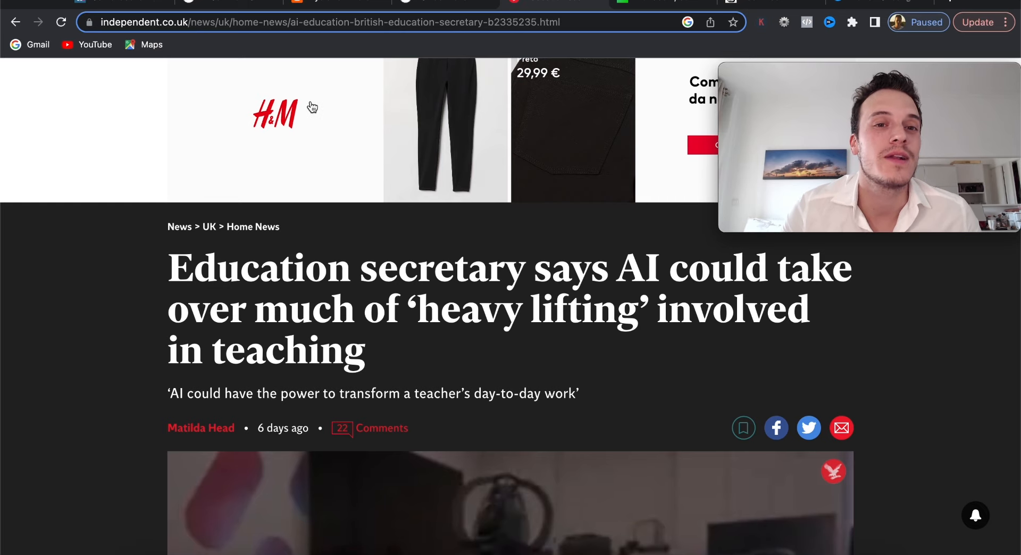
scroll("down", 3)
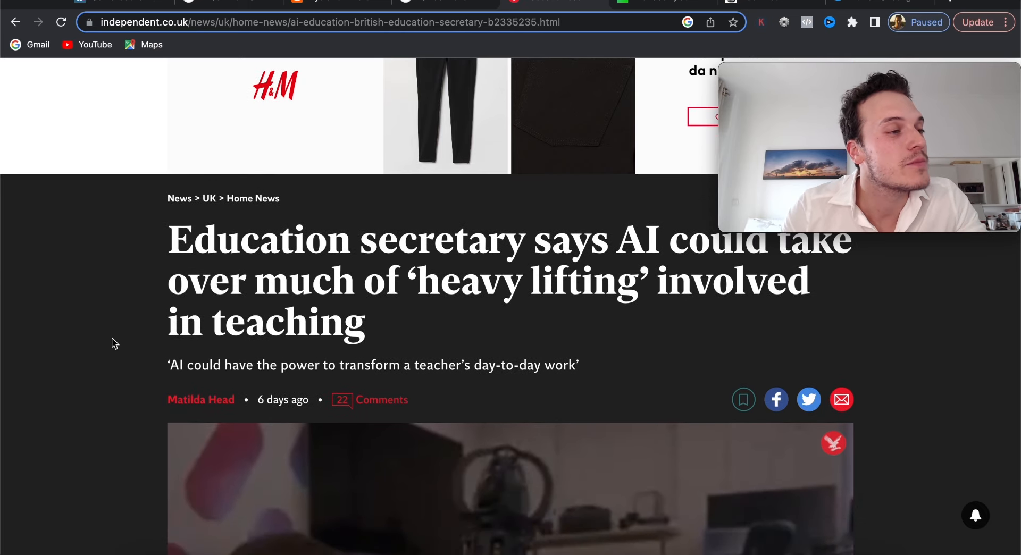
scroll("down", 3)
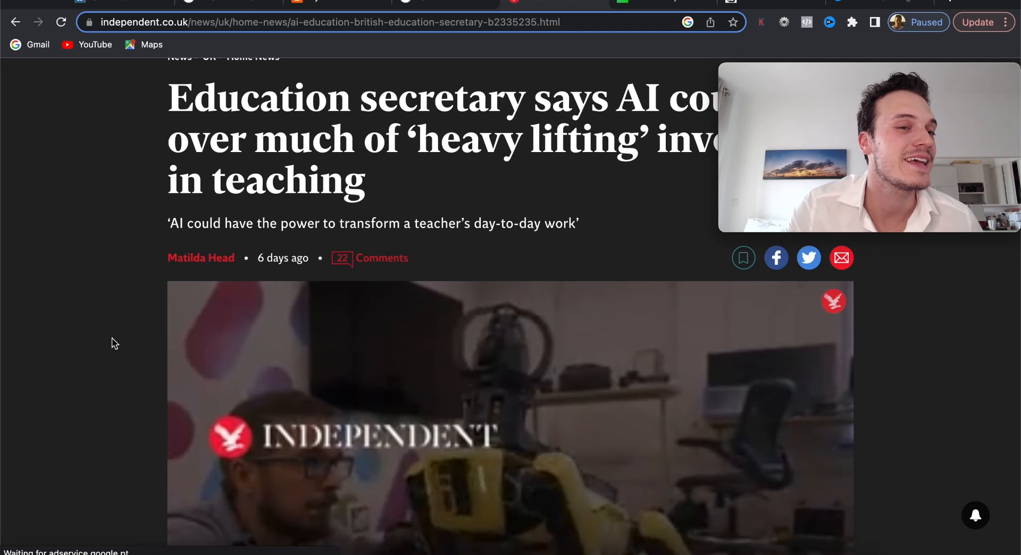
scroll("down", 3)
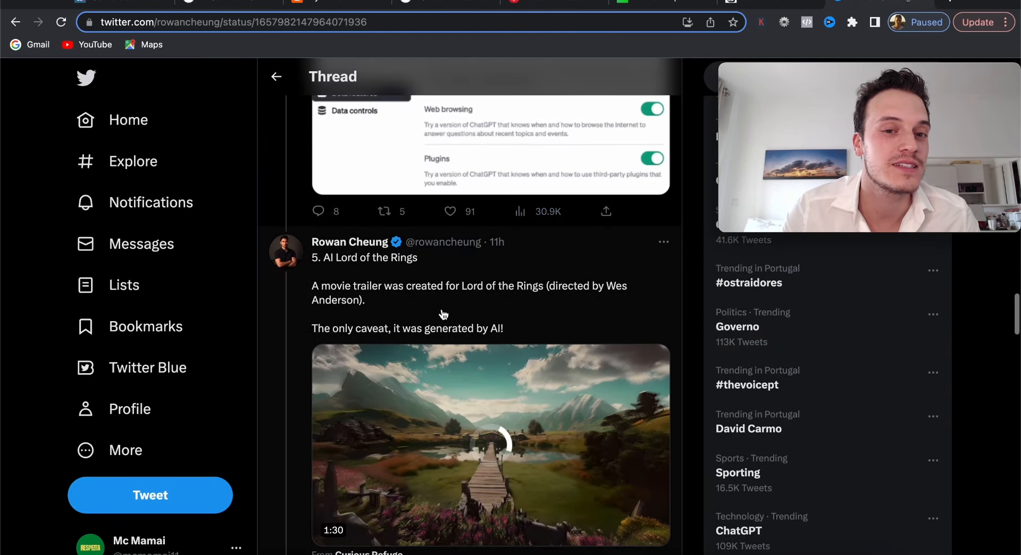
scroll("down", 3)
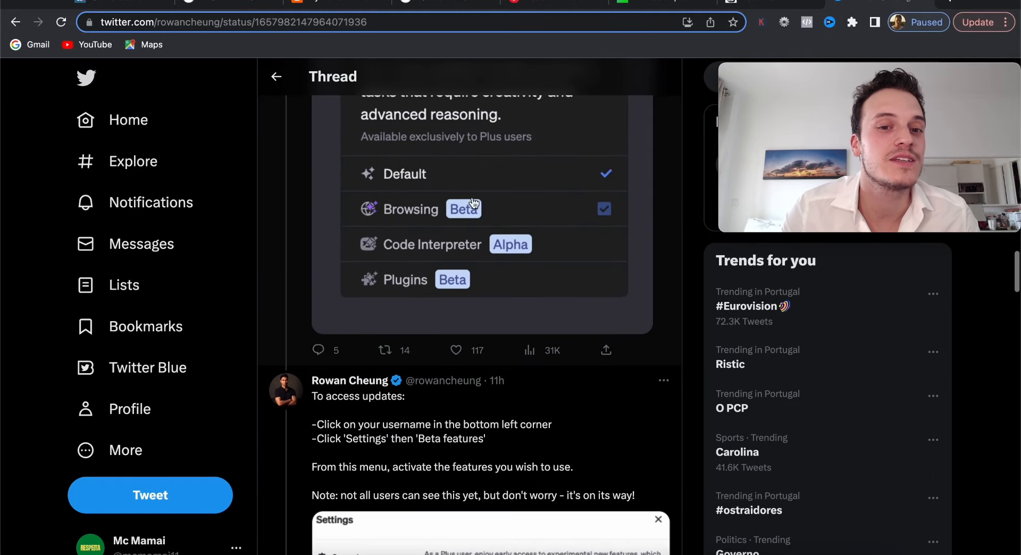